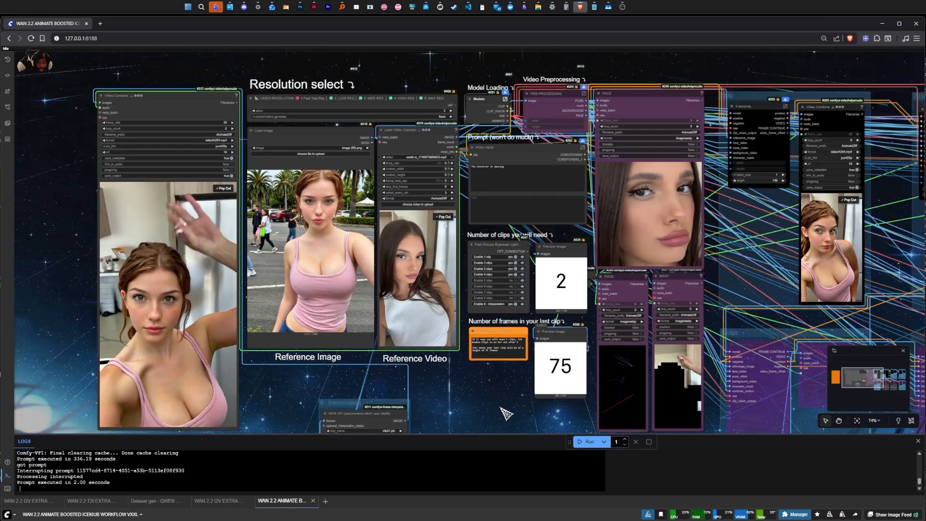
Load the Snaptik mirror-selfie clip of the blonde woman as the reference video
scroll("down", 3)
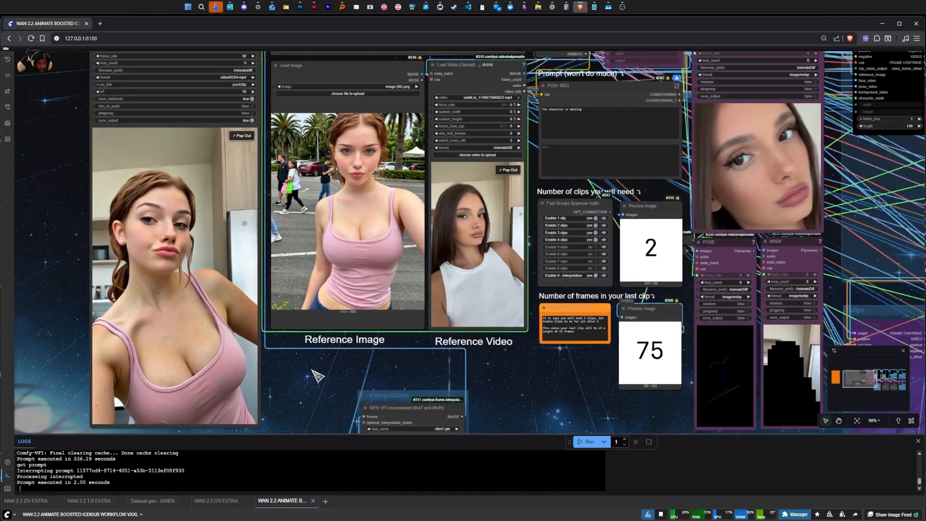
scroll("down", 3)
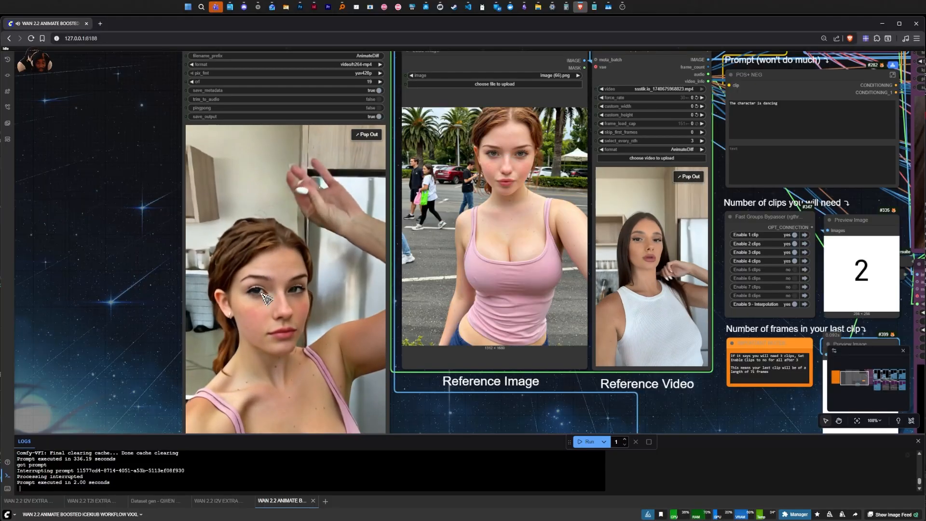
scroll("down", 3)
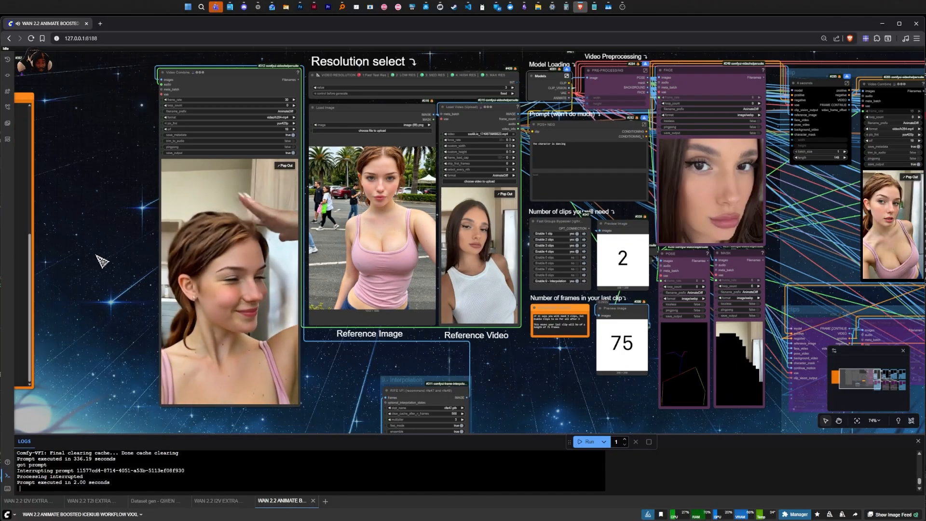
scroll("down", 3)
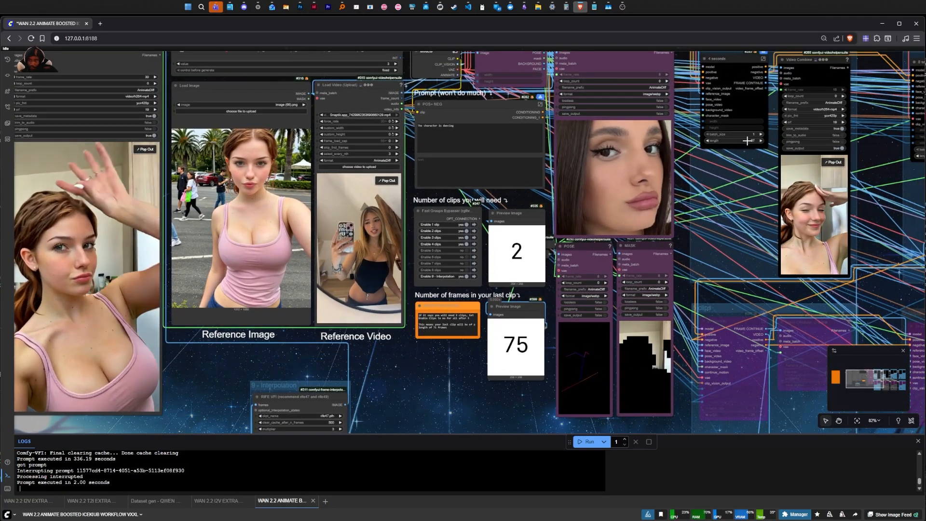
Queue the workflow with the mirror-selfie reference video and monitor its progress
scroll("down", 3)
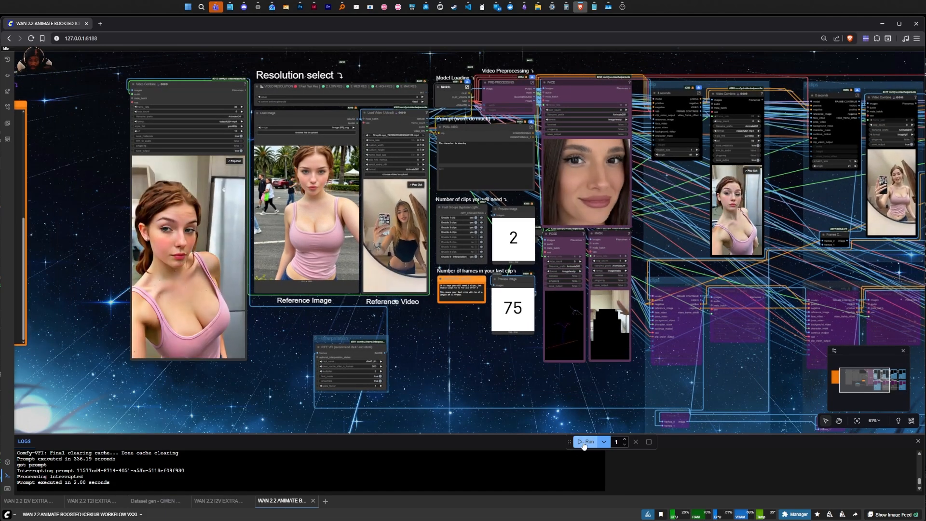
left_click(585, 442)
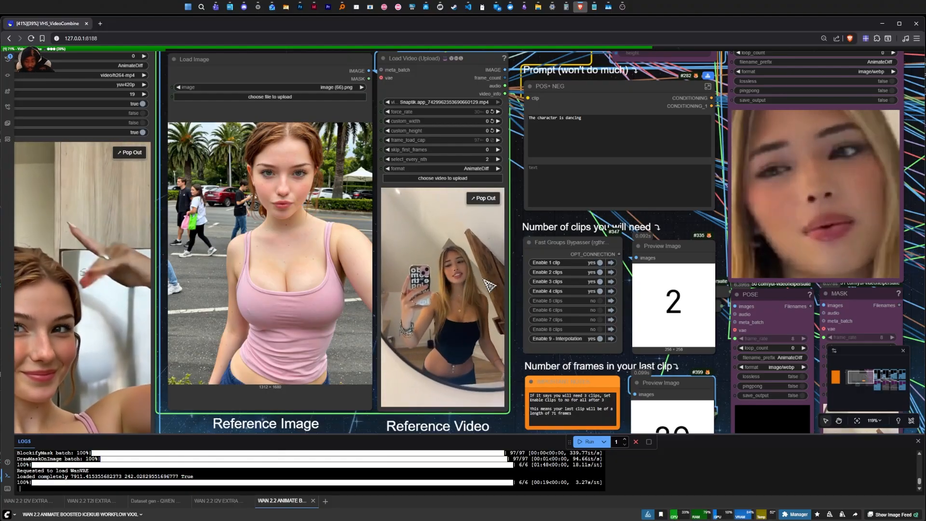
Navigate the canvas to the Wan 2.2 Animate 14B, LoRA, CLIP Vision and VAE loaders
scroll("down", 3)
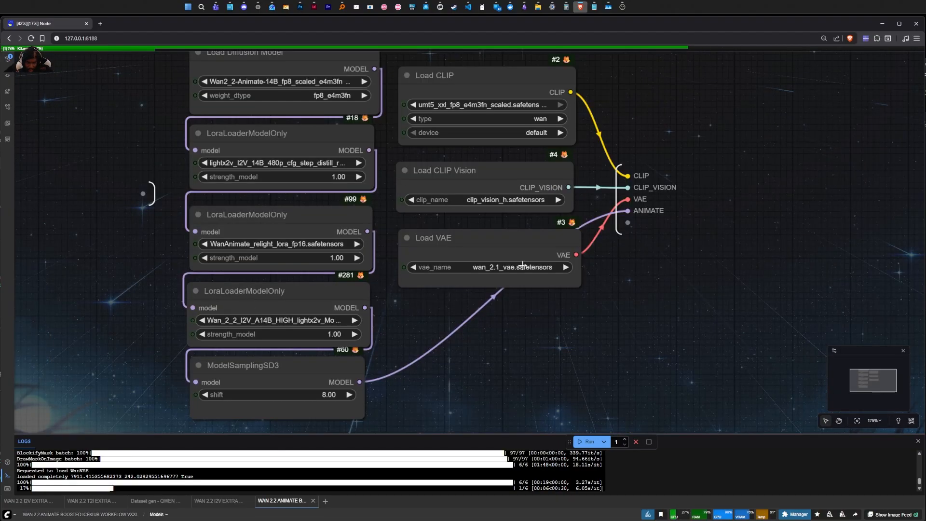
Select Load Diffusion Model, then view clips 1–4 and Interpolation enabled, 5–8 disabled
scroll("down", 3)
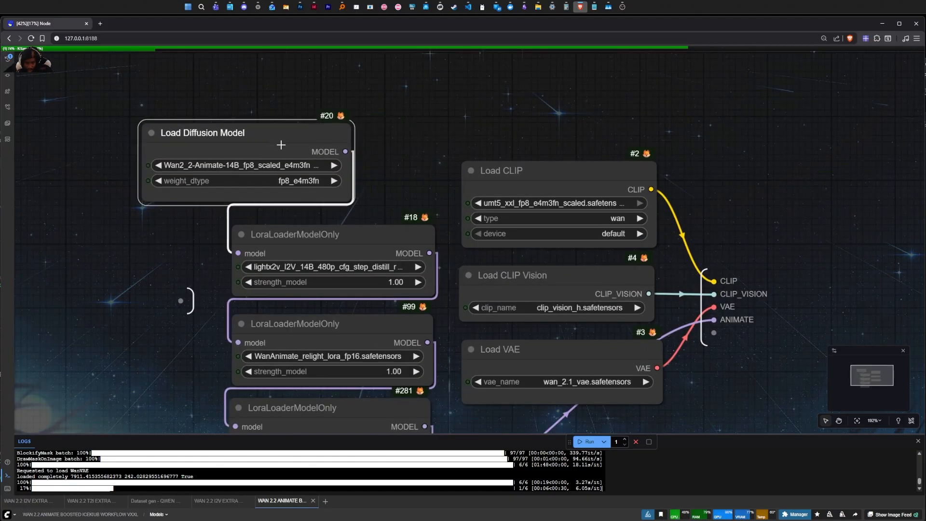
left_click(202, 132)
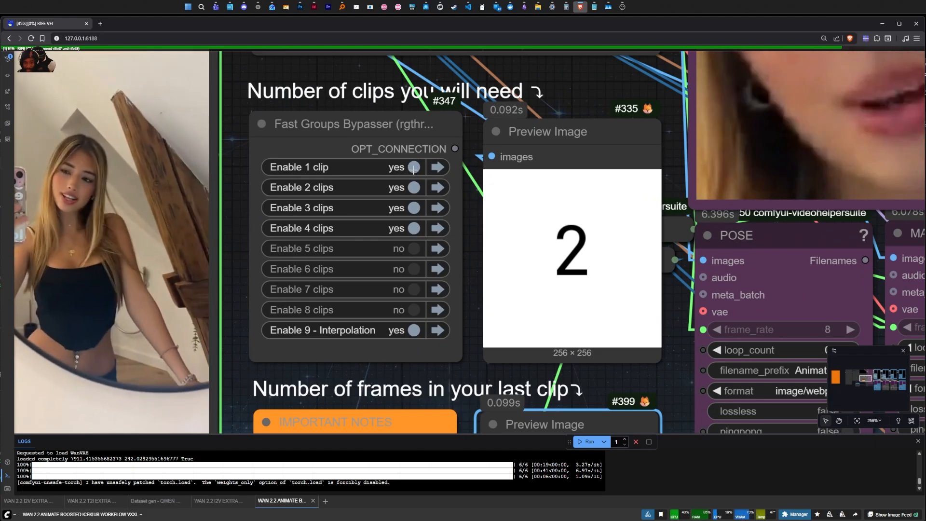
Scroll to the pose/face detection, SAM2 segmentation and mask-growing preprocessing nodes
scroll("down", 3)
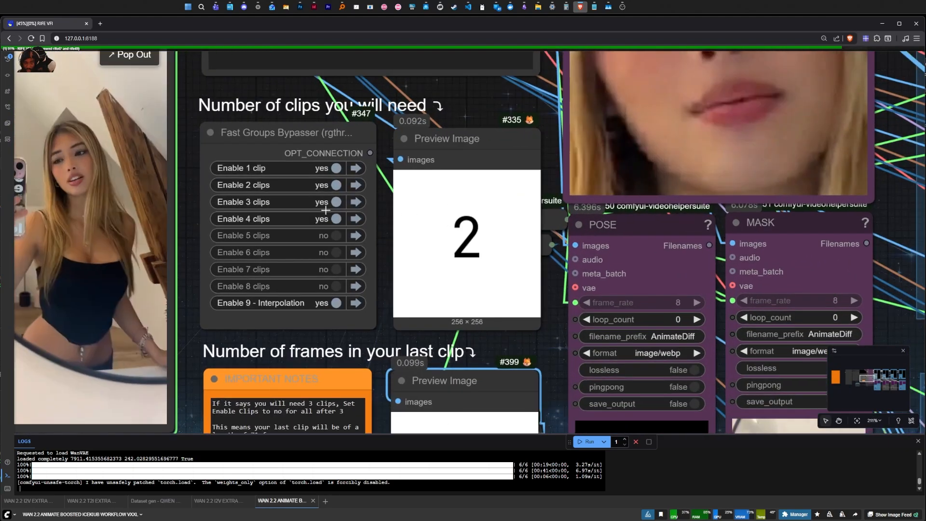
scroll("down", 3)
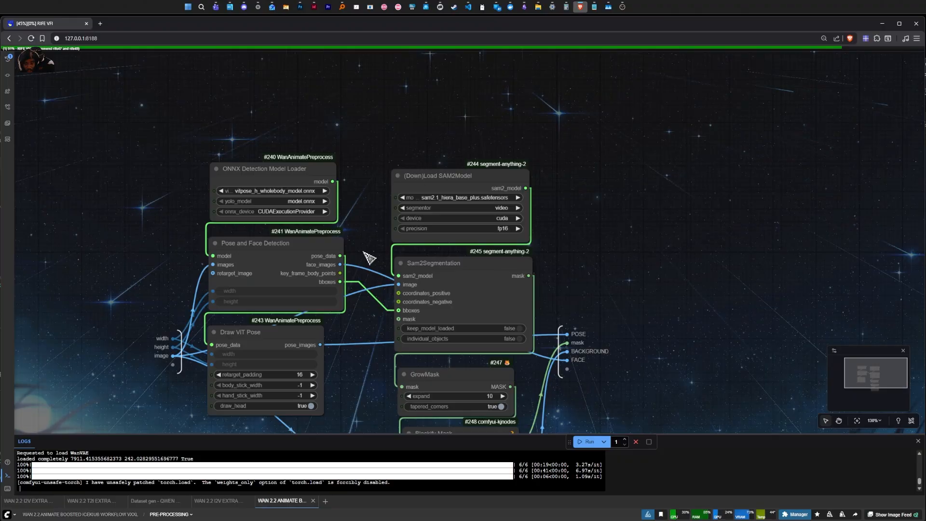
Zoom out to view the full workflow with its 20-frame last clip and blonde-woman previews
scroll("down", 3)
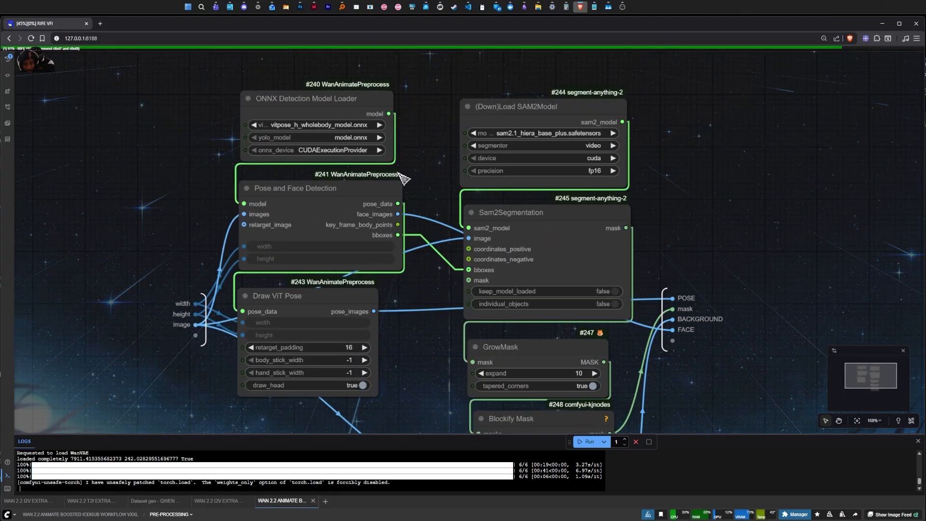
scroll("down", 3)
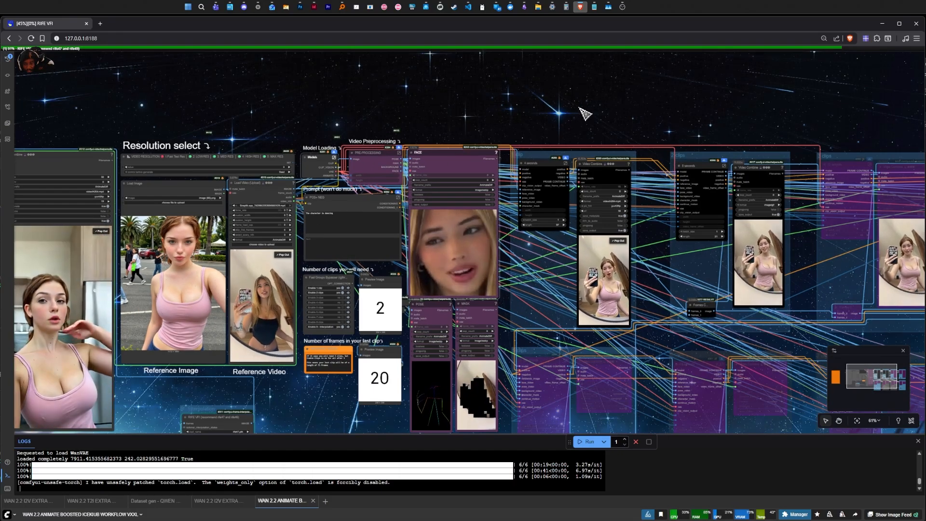
Wait for the run to finish and view the 328-frame Video Combine output
scroll("down", 3)
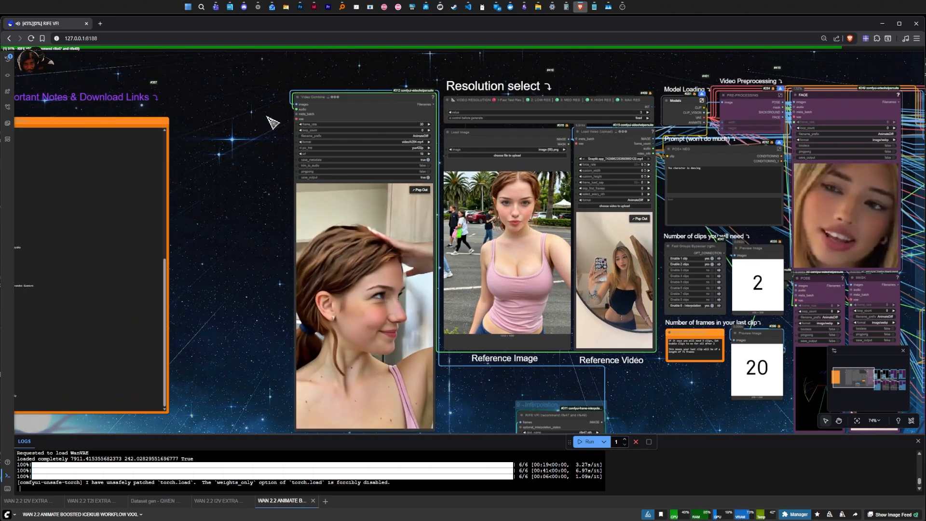
scroll("down", 3)
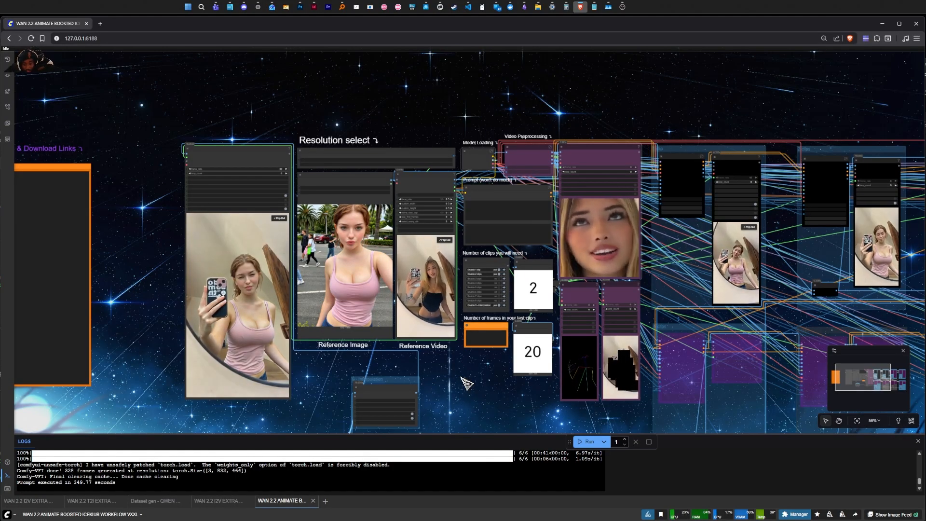
left_click_drag(467, 381, 439, 376)
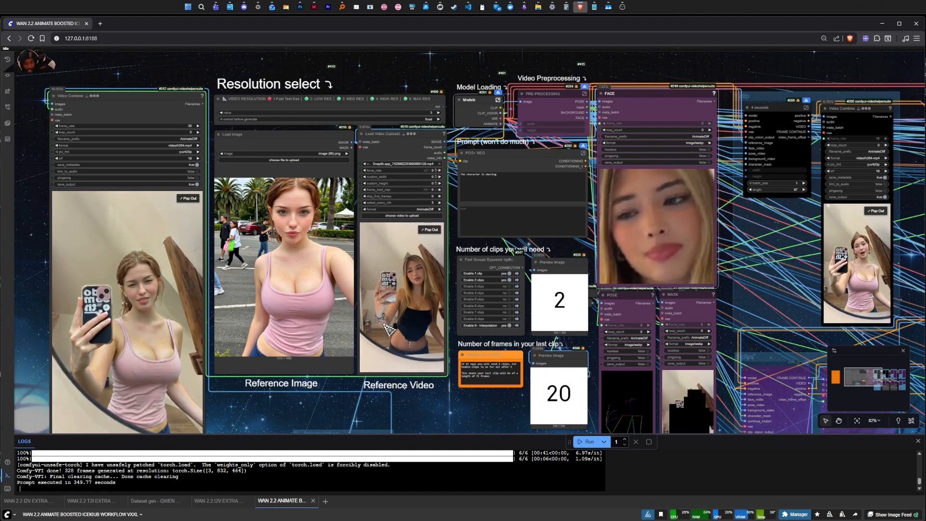
scroll("down", 3)
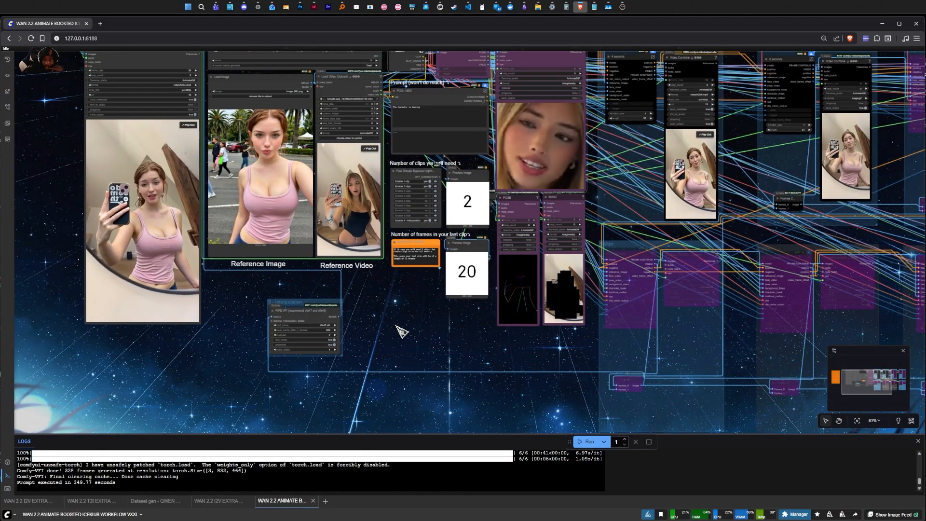
left_click_drag(402, 331, 421, 381)
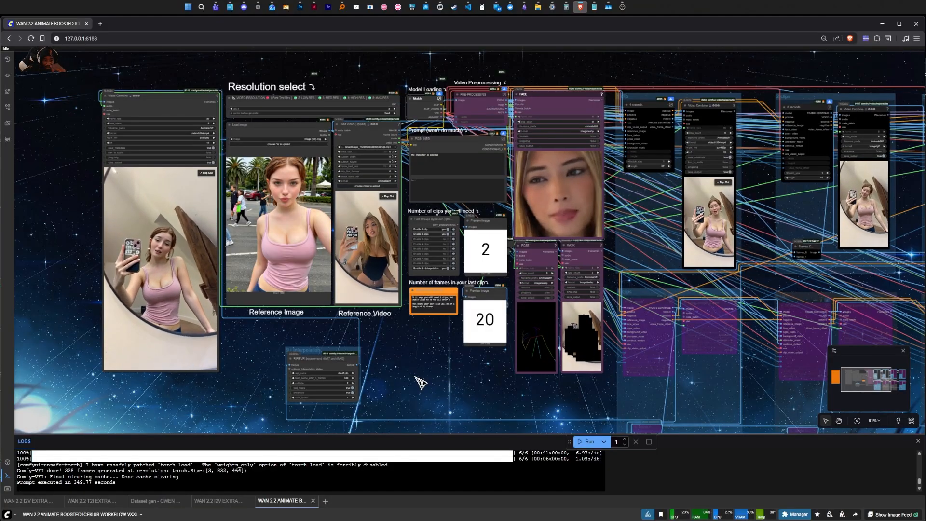